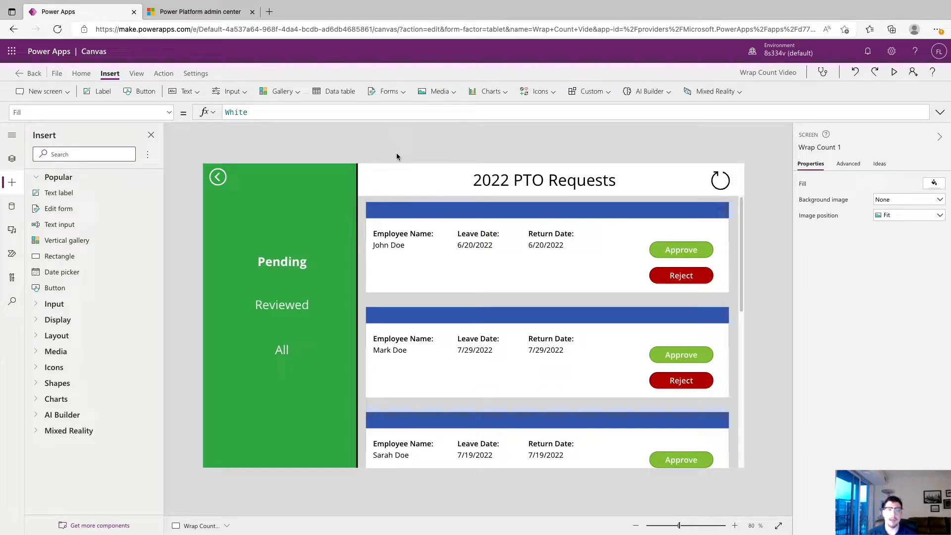
pyautogui.moveTo(562, 272)
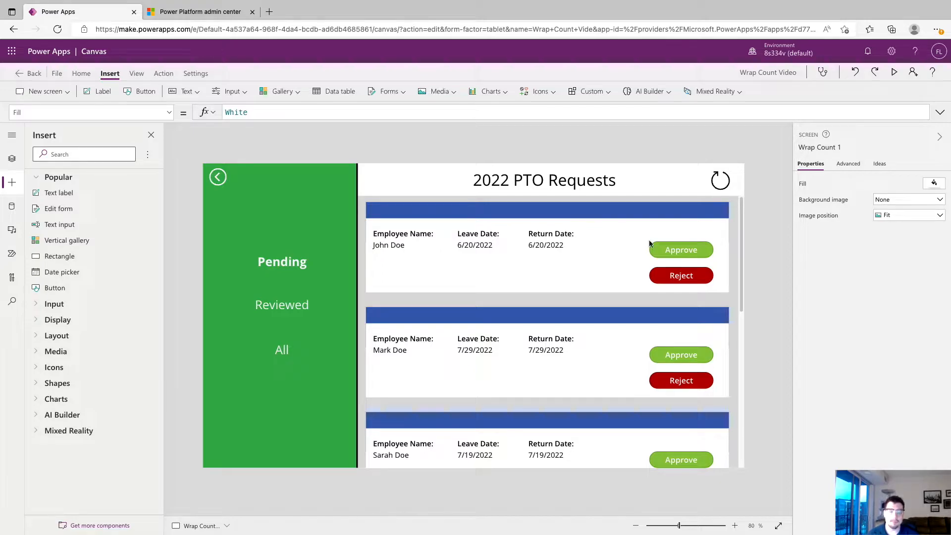
pyautogui.moveTo(664, 217)
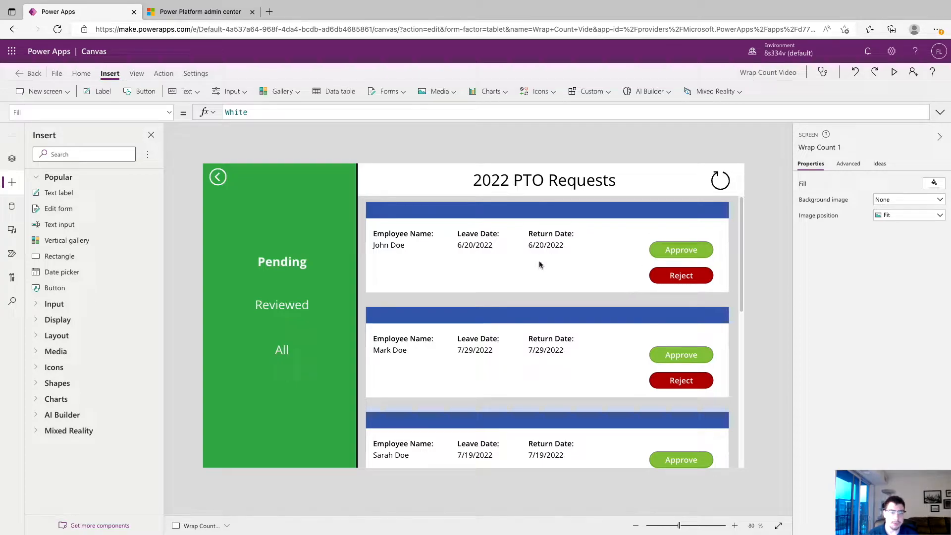
pyautogui.moveTo(418, 237)
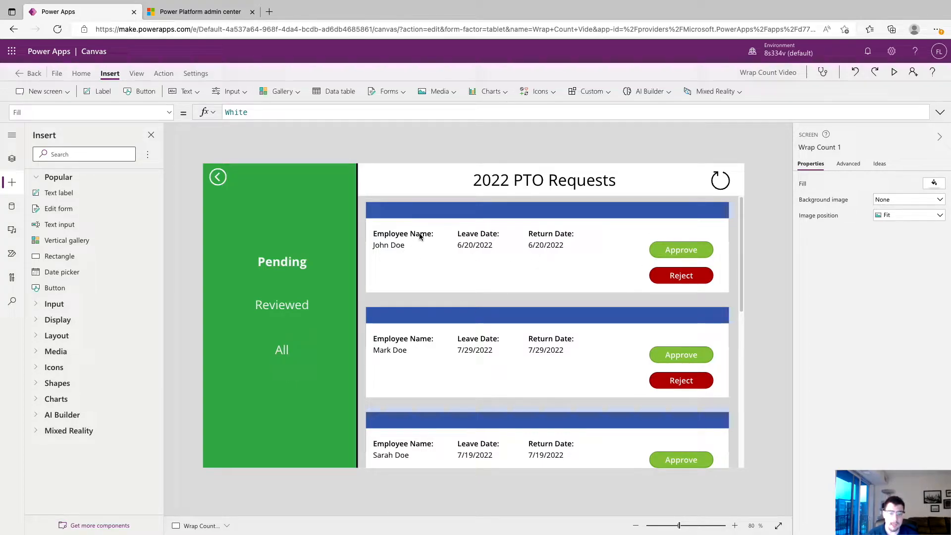
pyautogui.moveTo(555, 246)
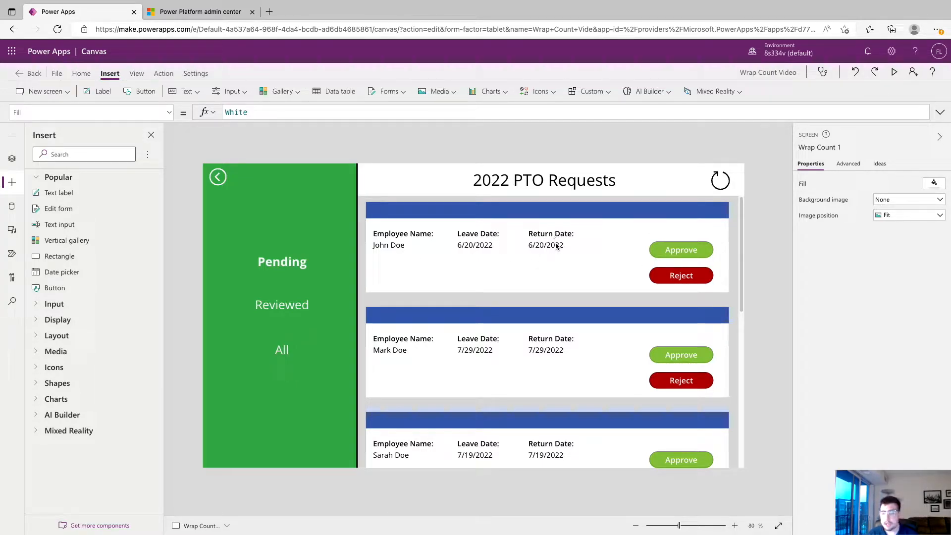
pyautogui.moveTo(681, 299)
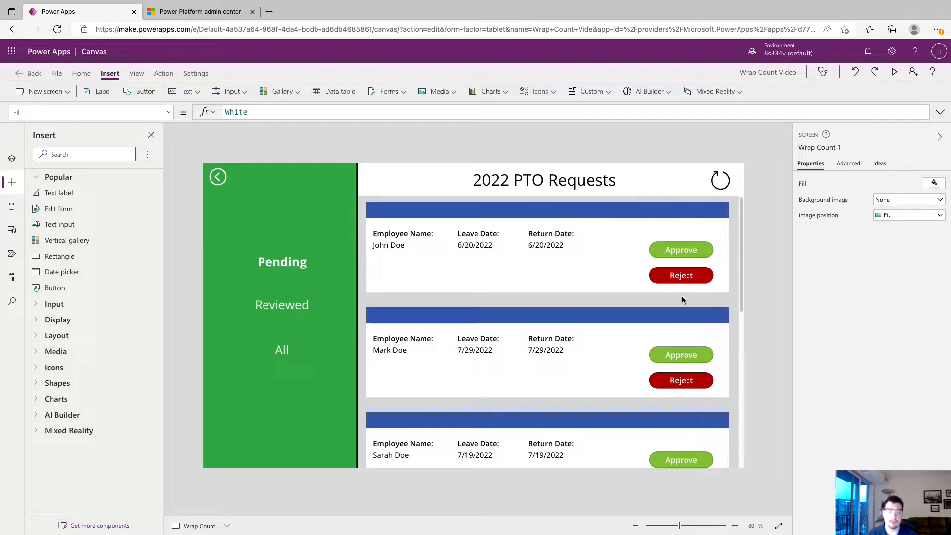
pyautogui.moveTo(316, 259)
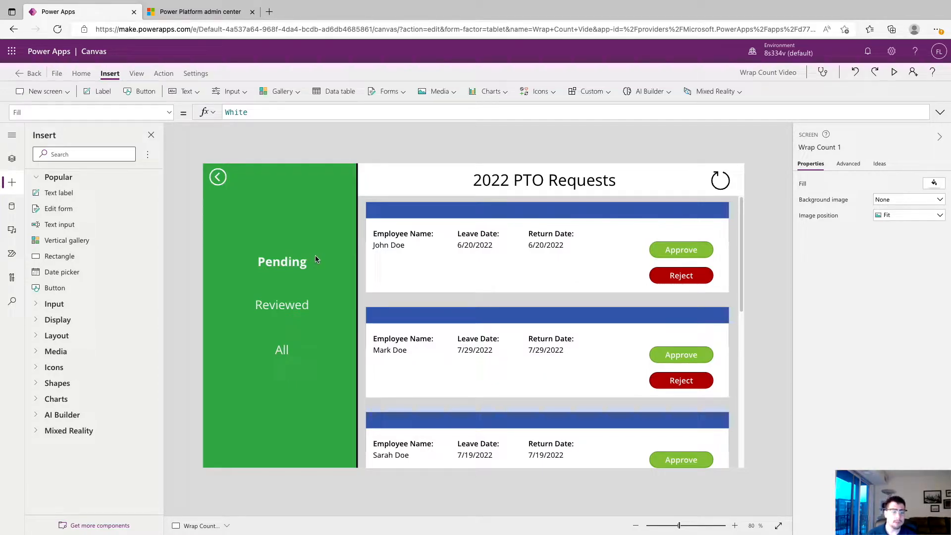
pyautogui.moveTo(320, 329)
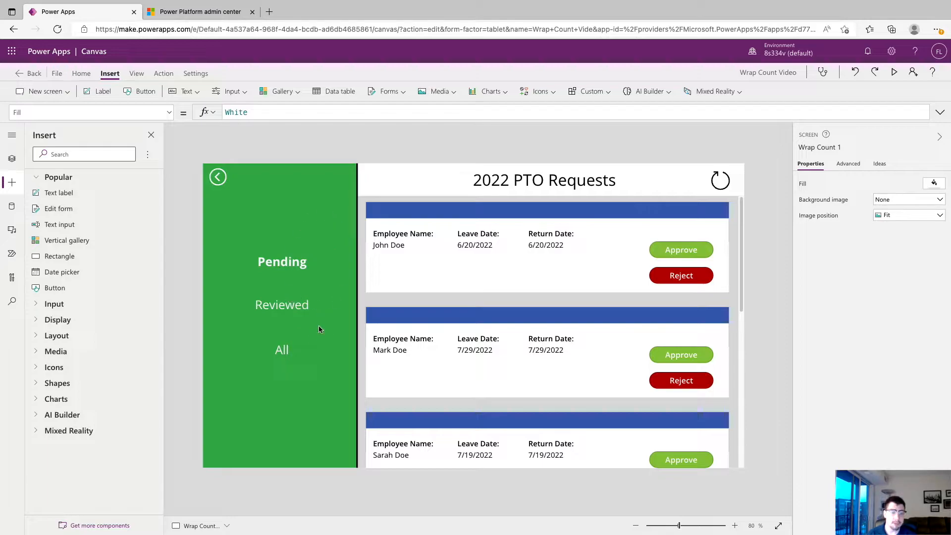
pyautogui.moveTo(340, 205)
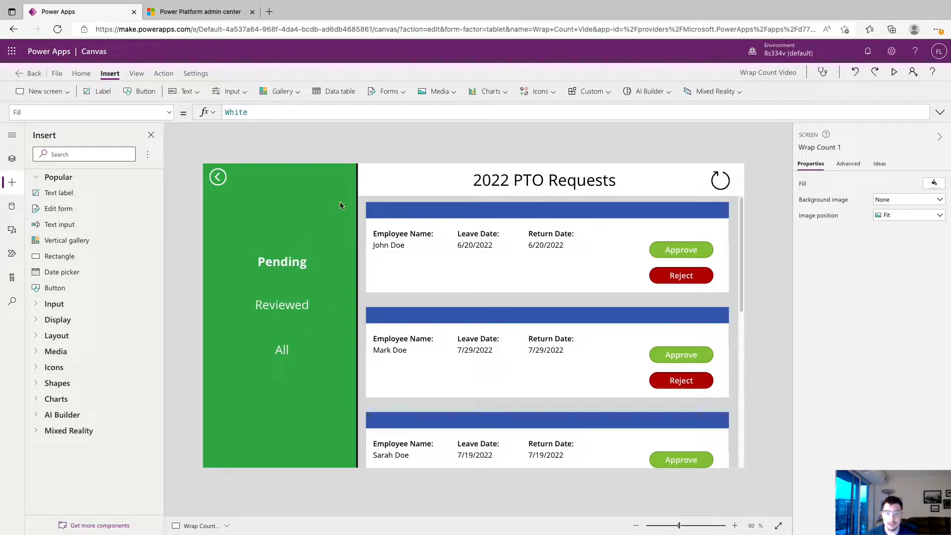
pyautogui.moveTo(637, 303)
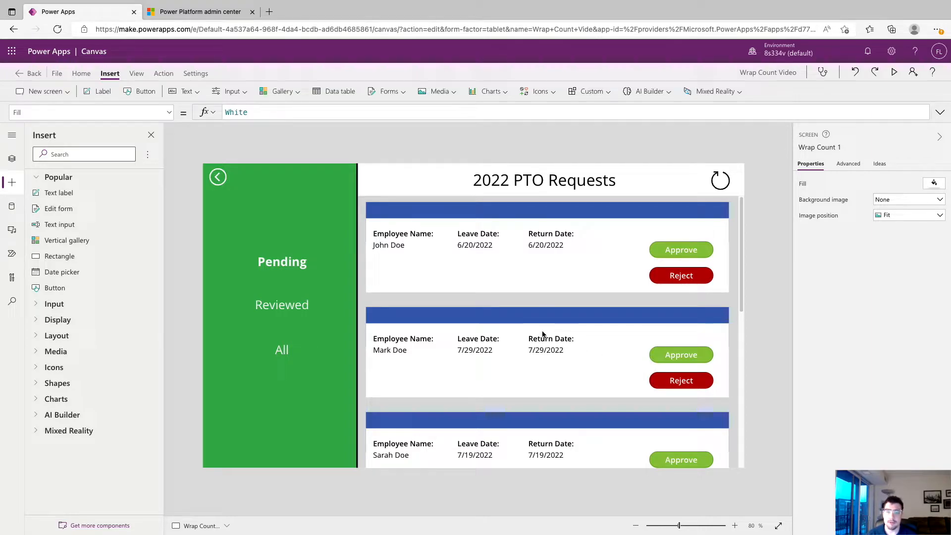
pyautogui.moveTo(552, 360)
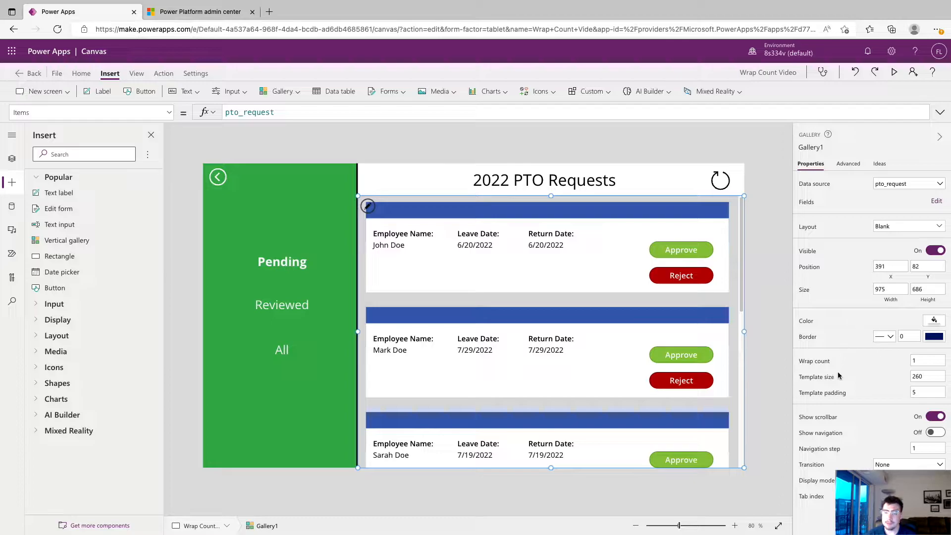
pyautogui.moveTo(829, 361)
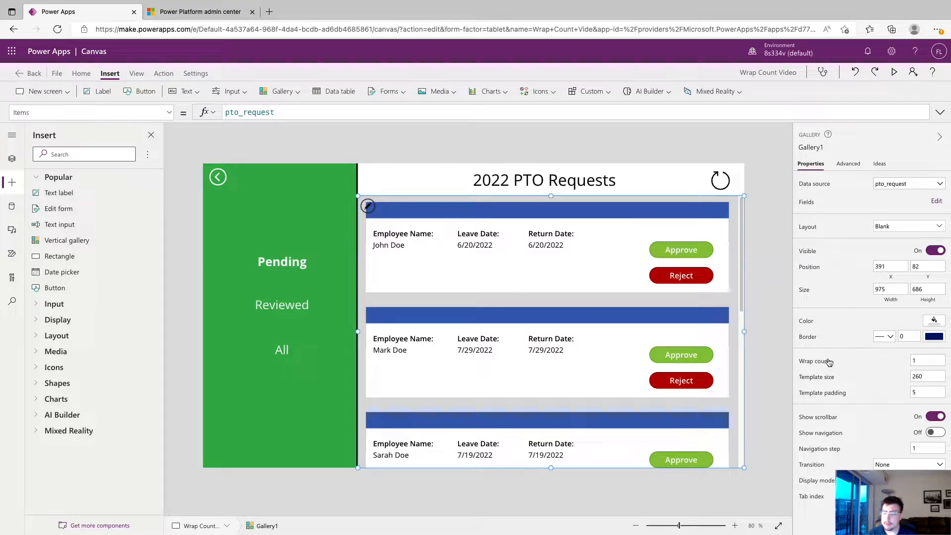
# - Browse the gallery's property list in the Properties pane
pyautogui.click(91, 112)
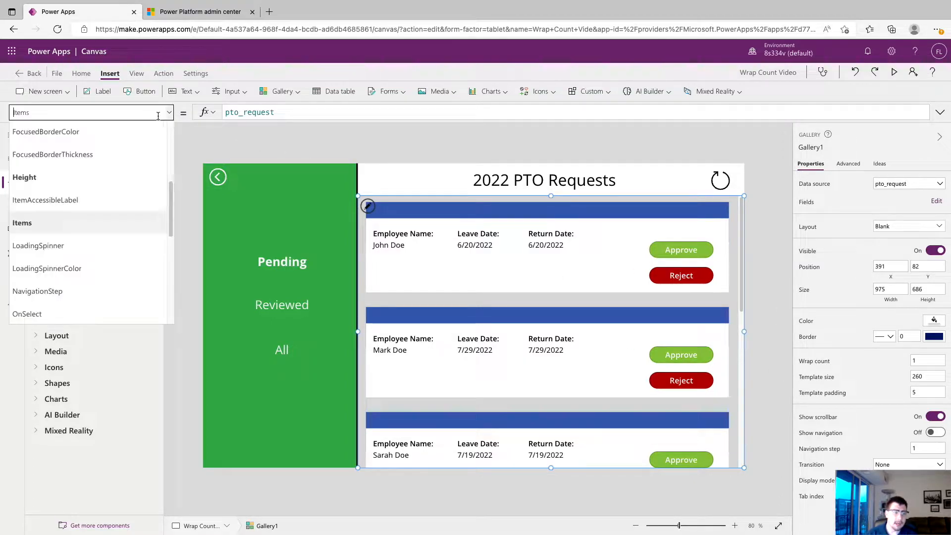
pyautogui.click(88, 112)
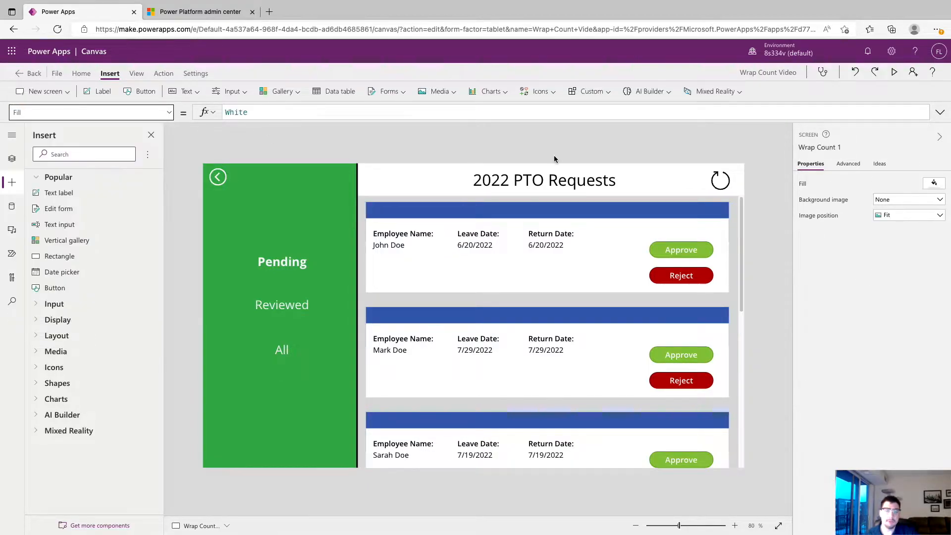
pyautogui.moveTo(608, 308)
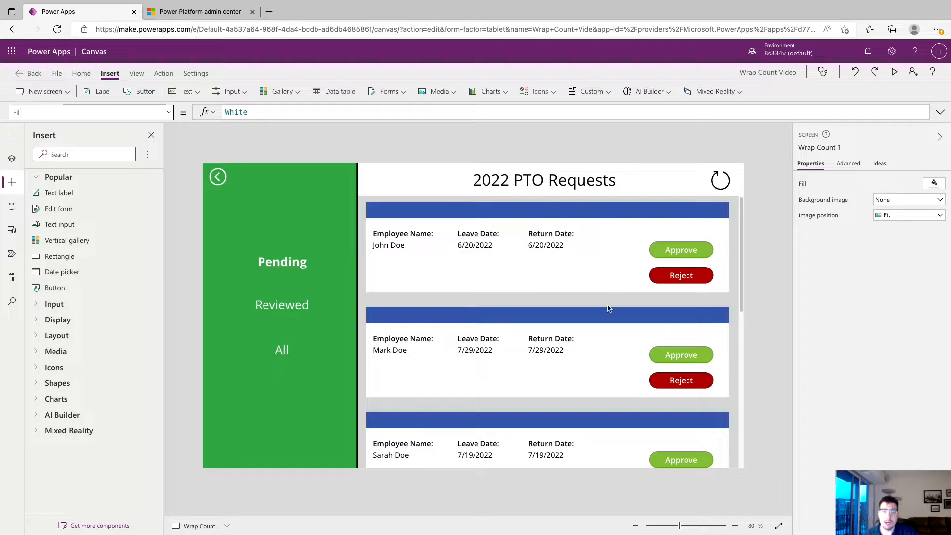
pyautogui.moveTo(474, 279)
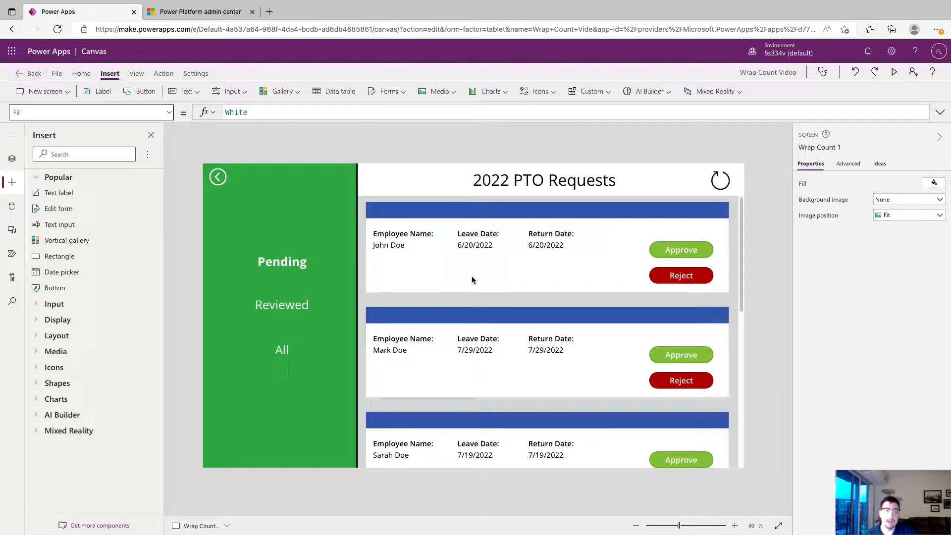
pyautogui.scroll(-3)
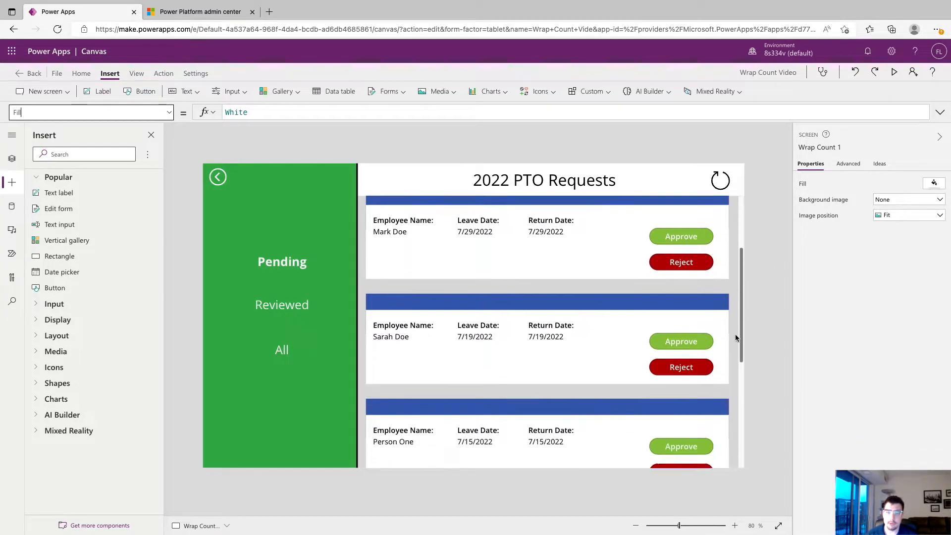
pyautogui.scroll(3)
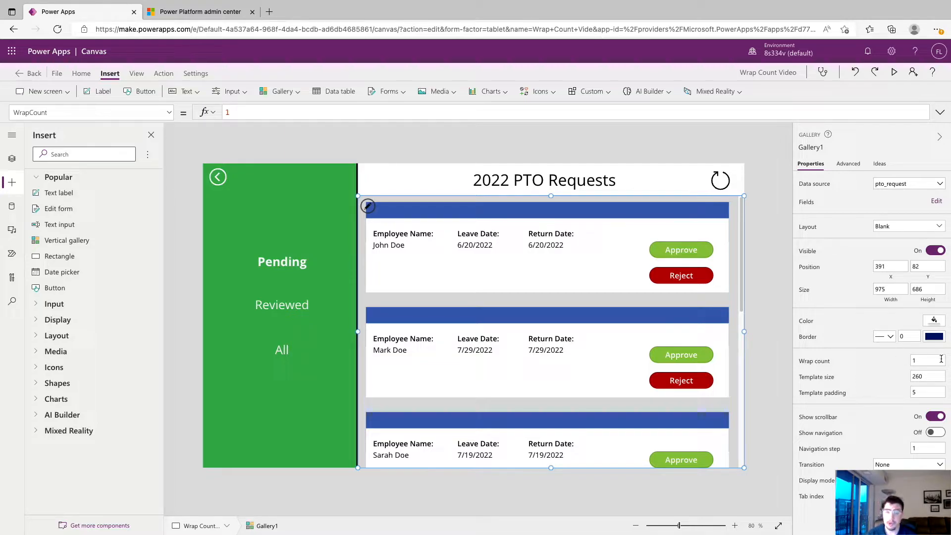
pyautogui.moveTo(547, 317)
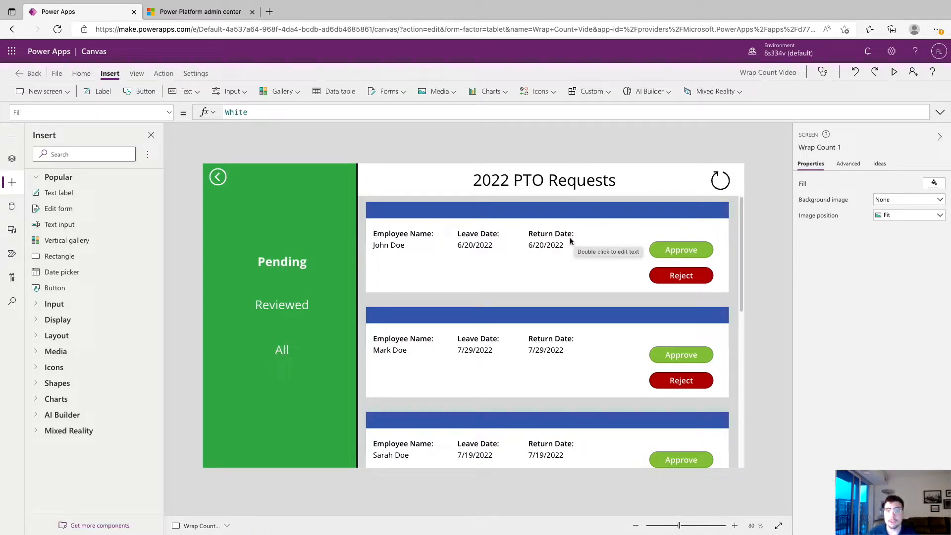
pyautogui.moveTo(552, 289)
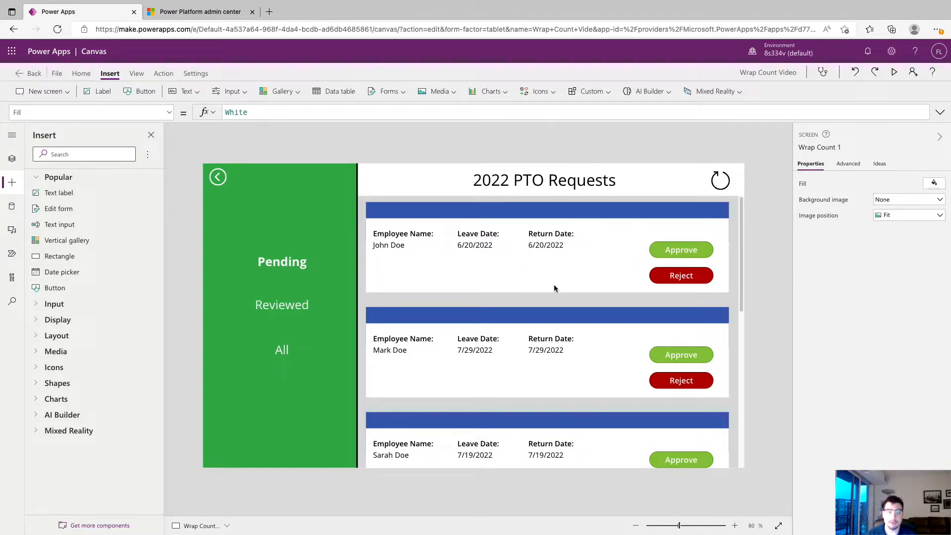
pyautogui.moveTo(562, 274)
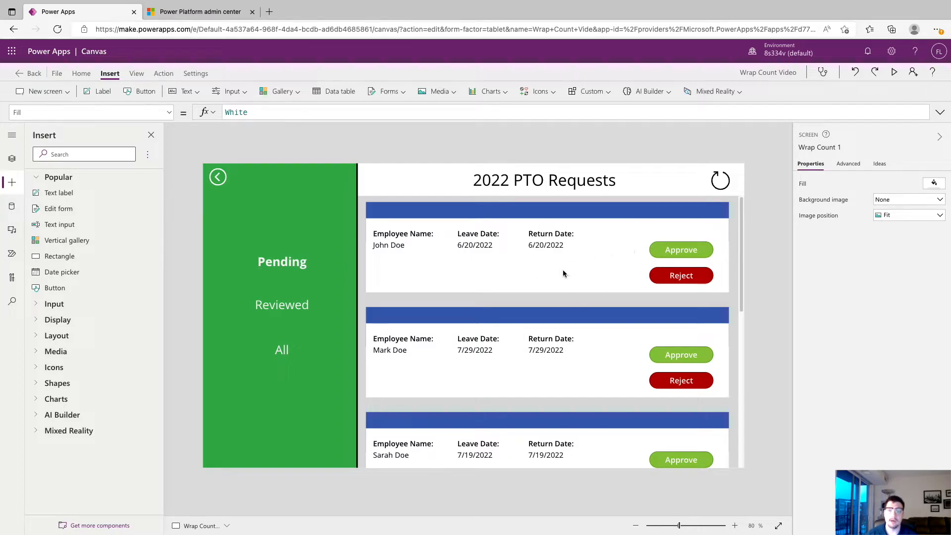
# - Place the Reject button beside Approve on the card and deselect to review the layout
pyautogui.click(681, 249)
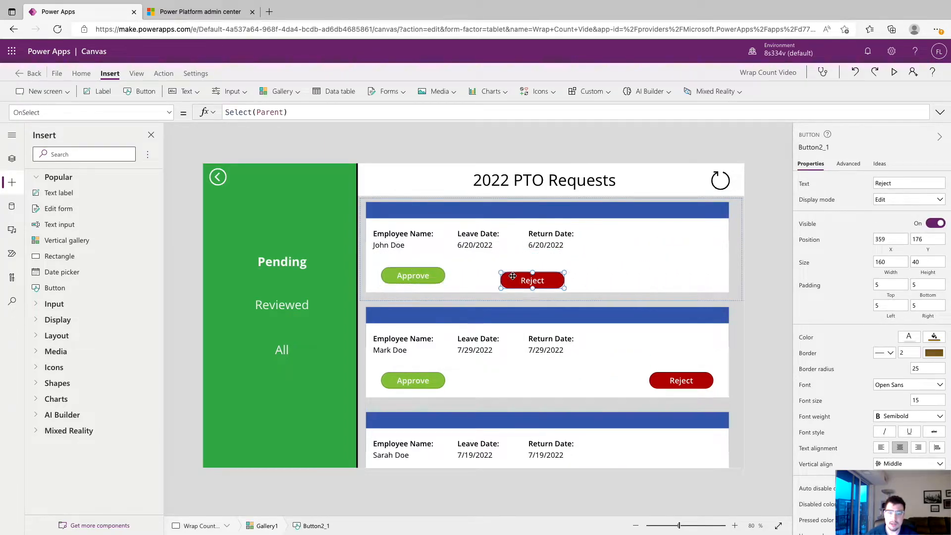
pyautogui.click(474, 245)
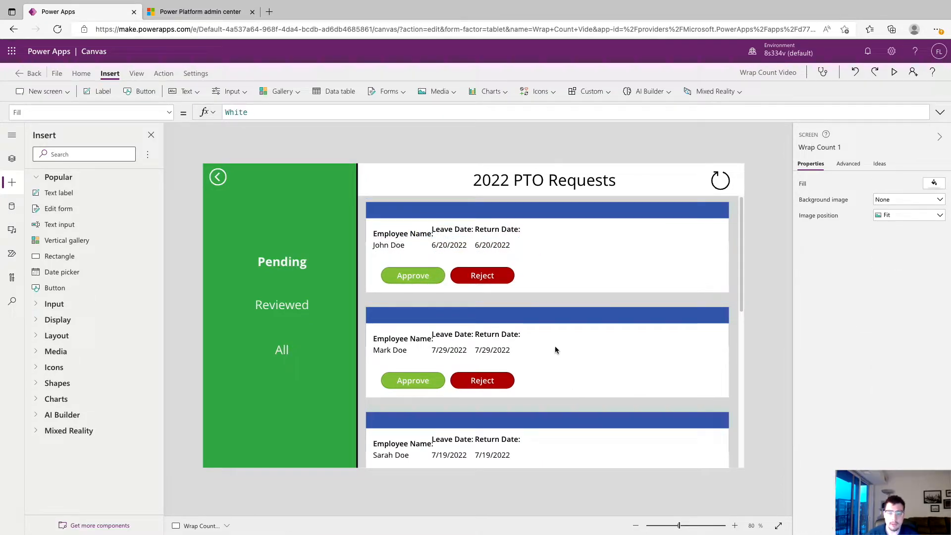
pyautogui.moveTo(485, 407)
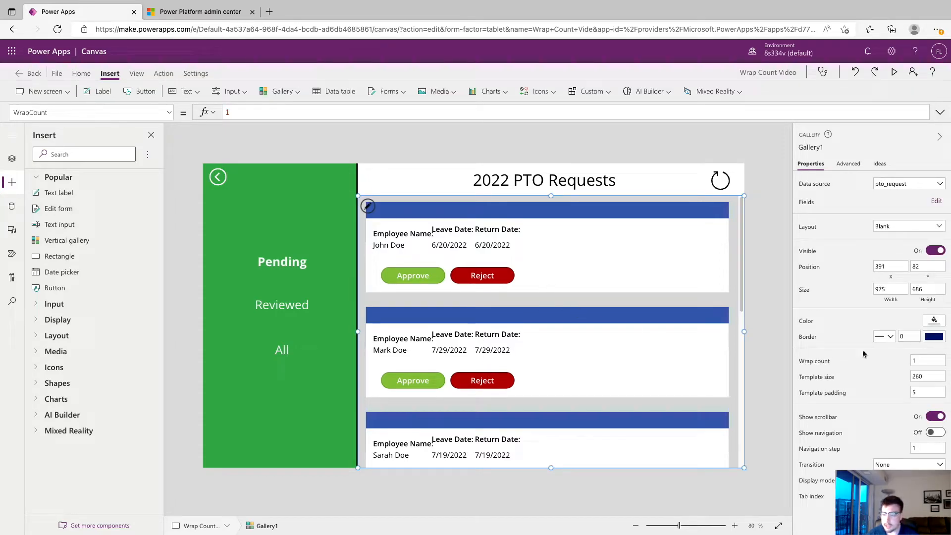
# - Set Gallery1 Wrap count to 2, fit Rectangle2 to the card width, and start the app preview
pyautogui.click(927, 360)
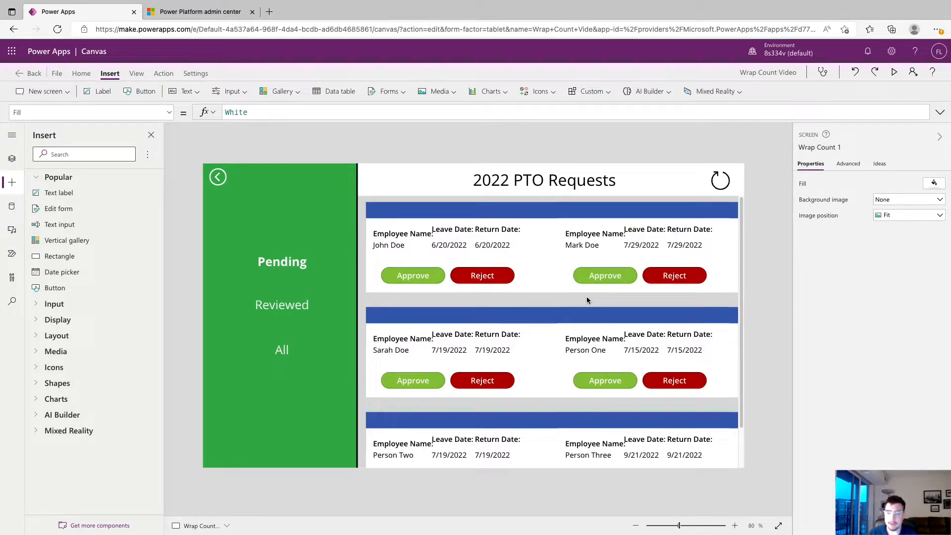
pyautogui.moveTo(693, 224)
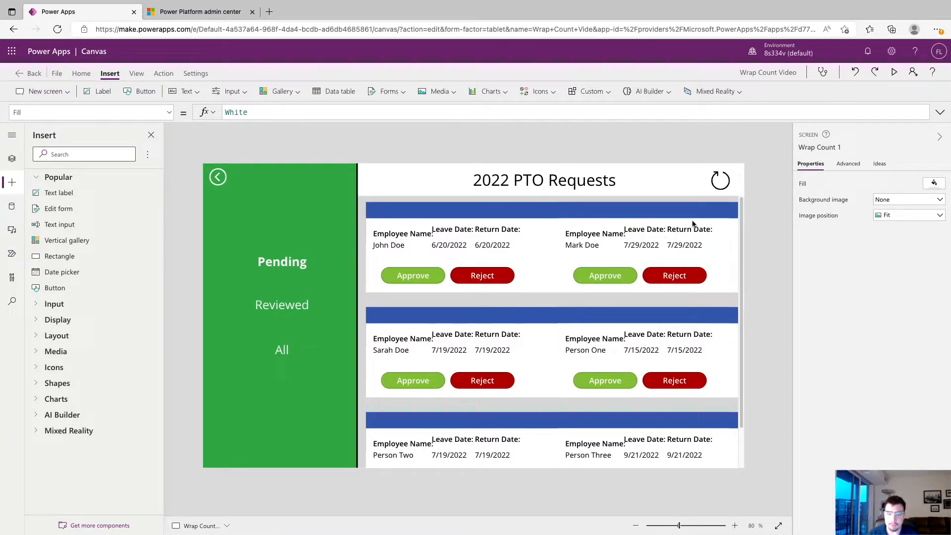
pyautogui.moveTo(553, 242)
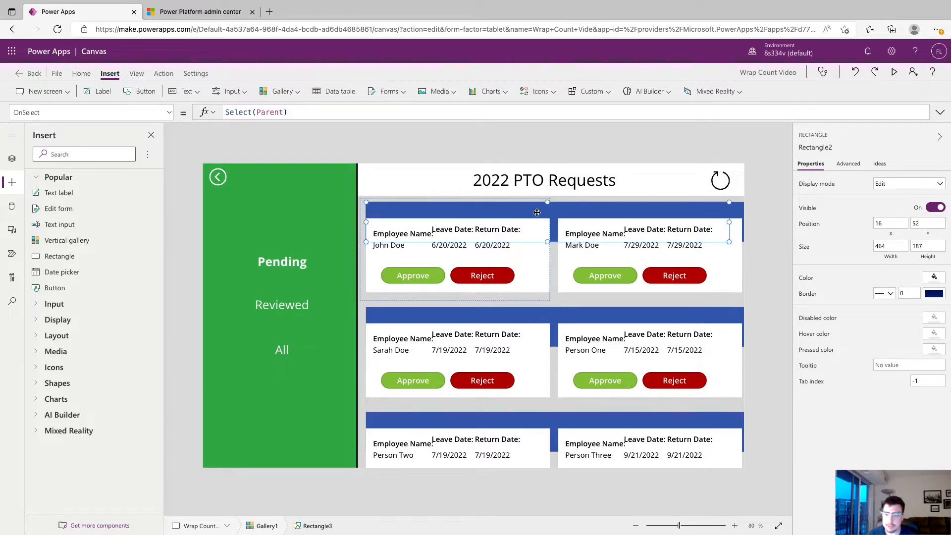
pyautogui.click(401, 234)
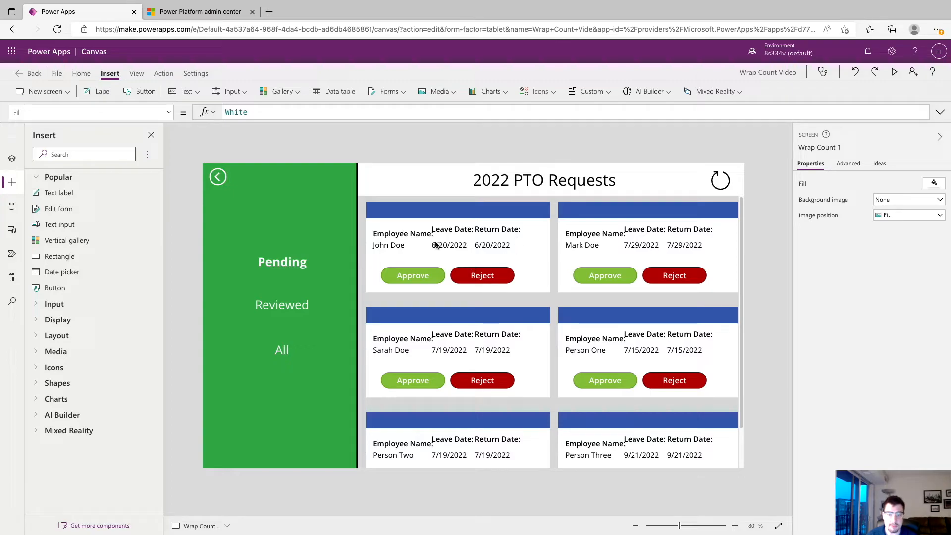
pyautogui.click(893, 71)
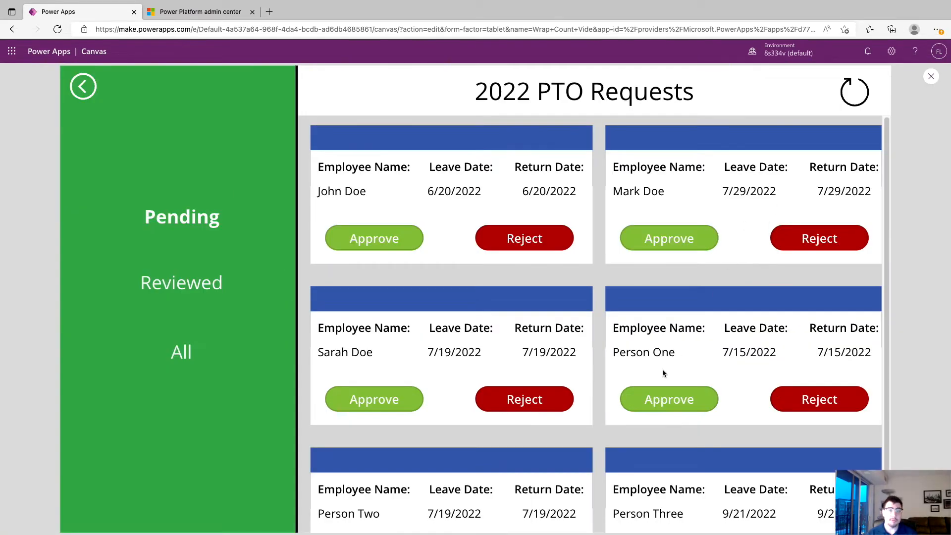
pyautogui.moveTo(533, 333)
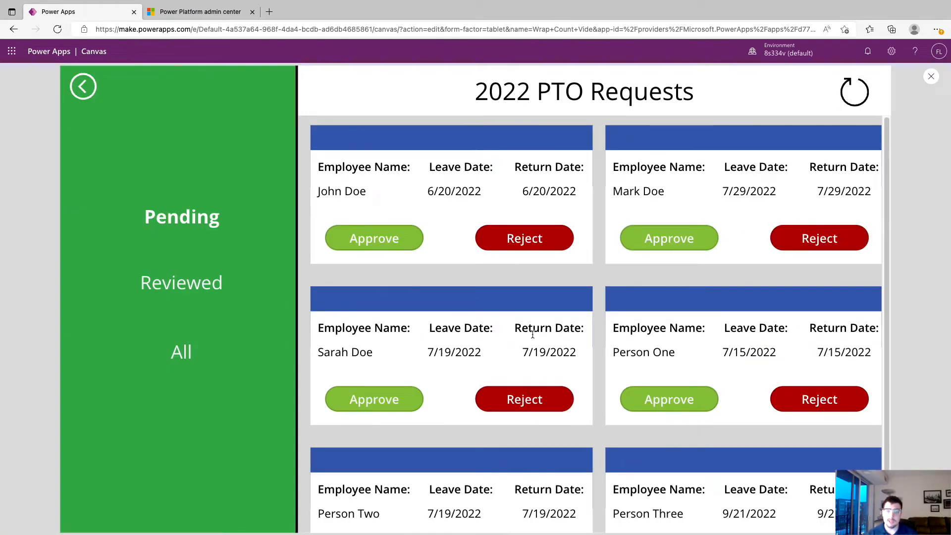
pyautogui.moveTo(615, 343)
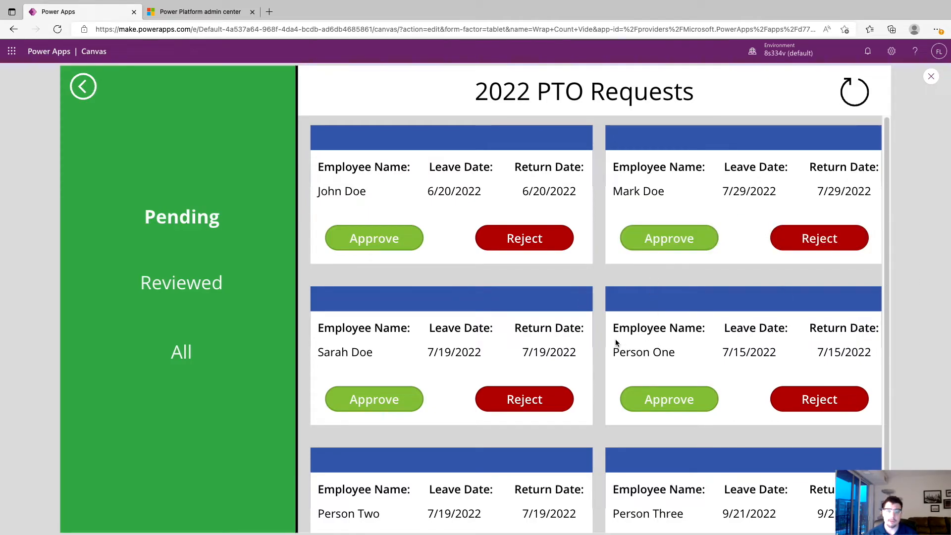
# - Scroll through the two-column gallery in preview, then close the preview to return to the editor
pyautogui.scroll(-3)
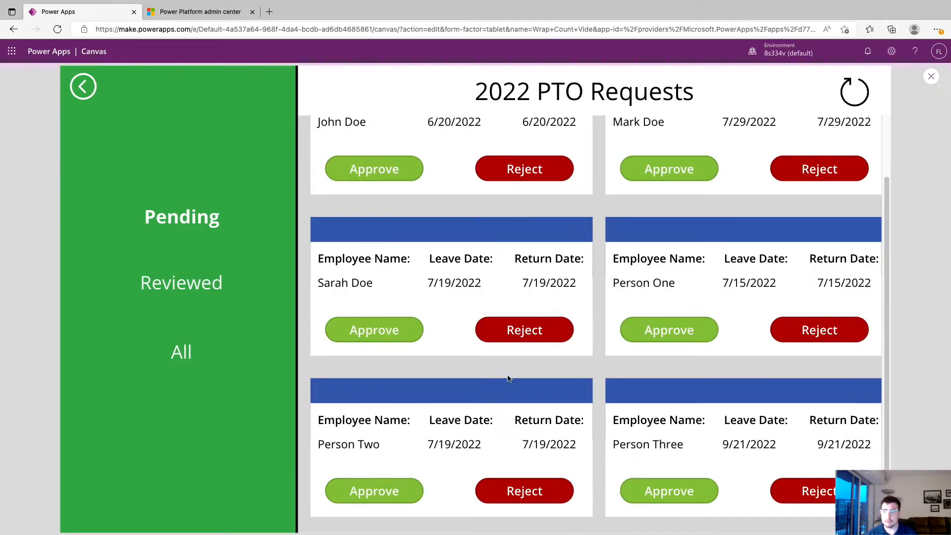
pyautogui.scroll(3)
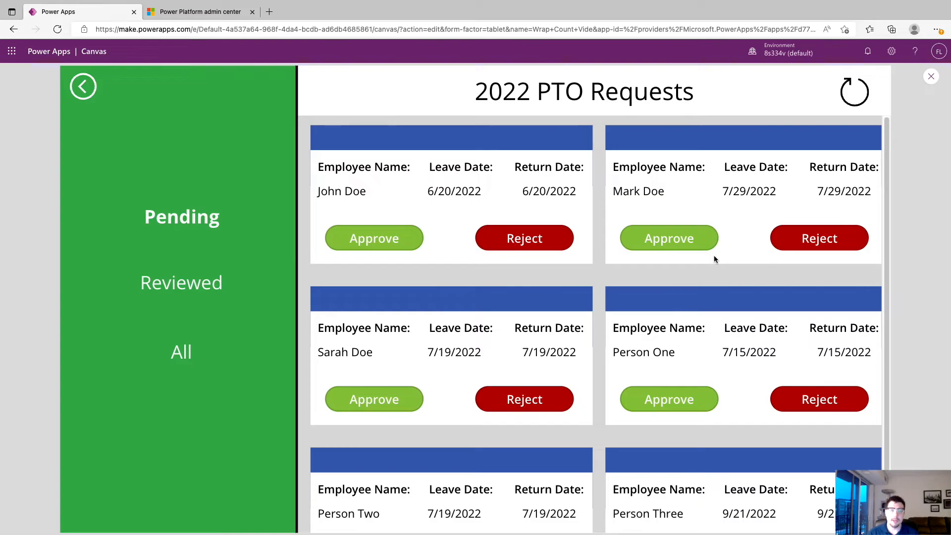
pyautogui.click(932, 77)
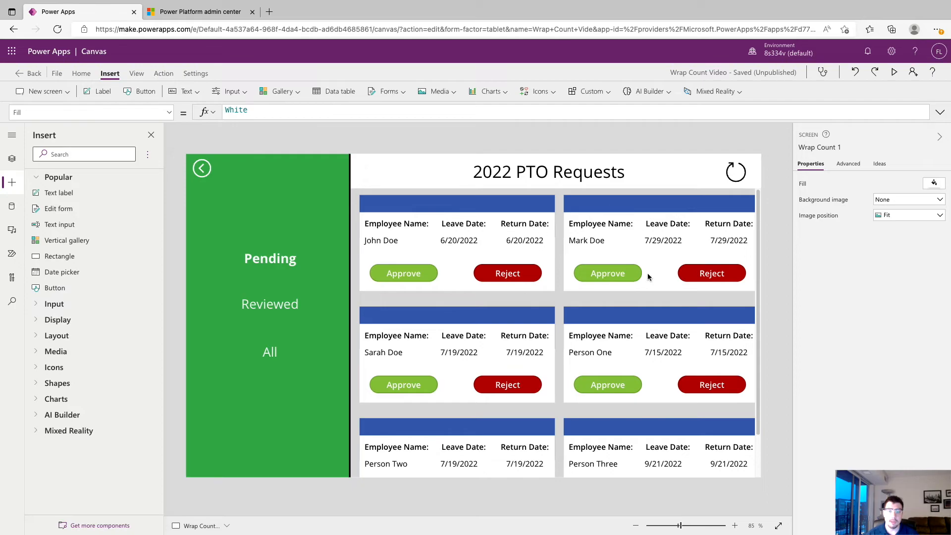
pyautogui.moveTo(524, 261)
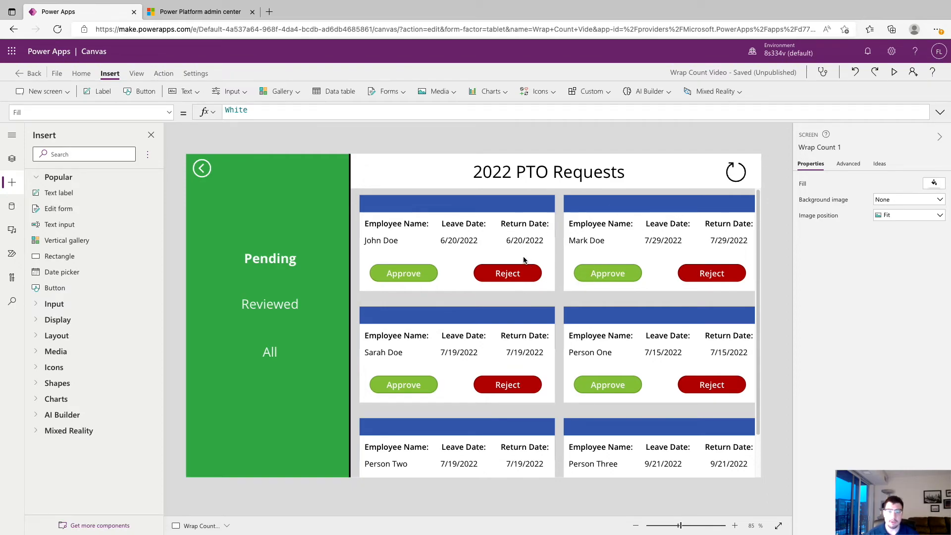
pyautogui.moveTo(552, 266)
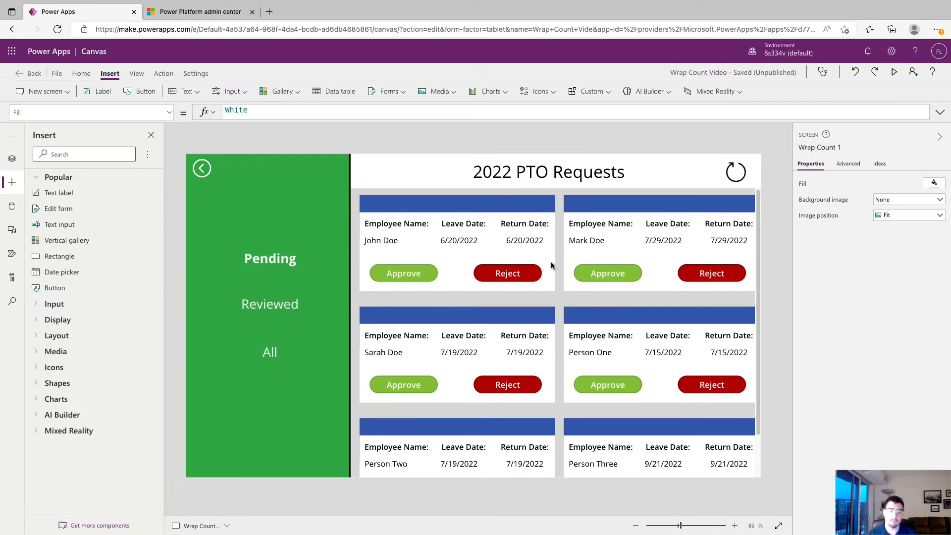
pyautogui.moveTo(775, 285)
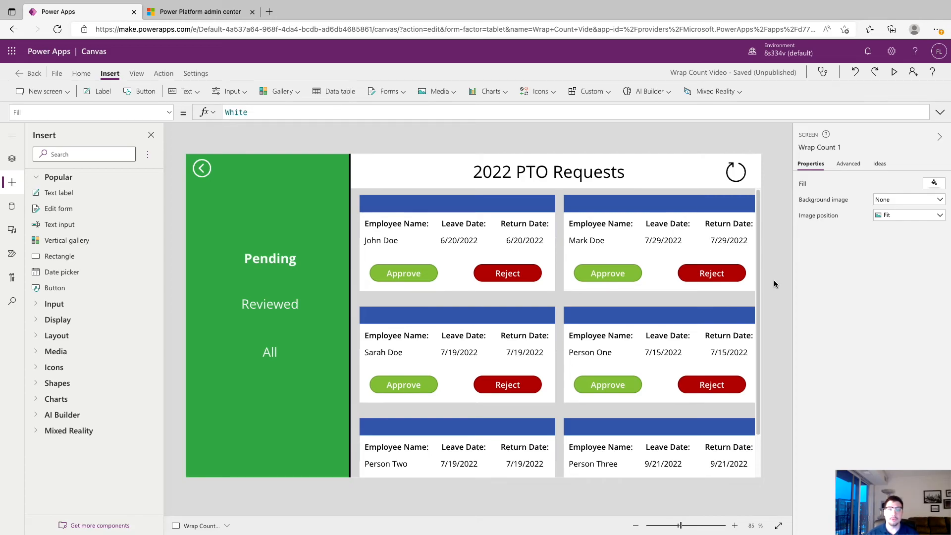